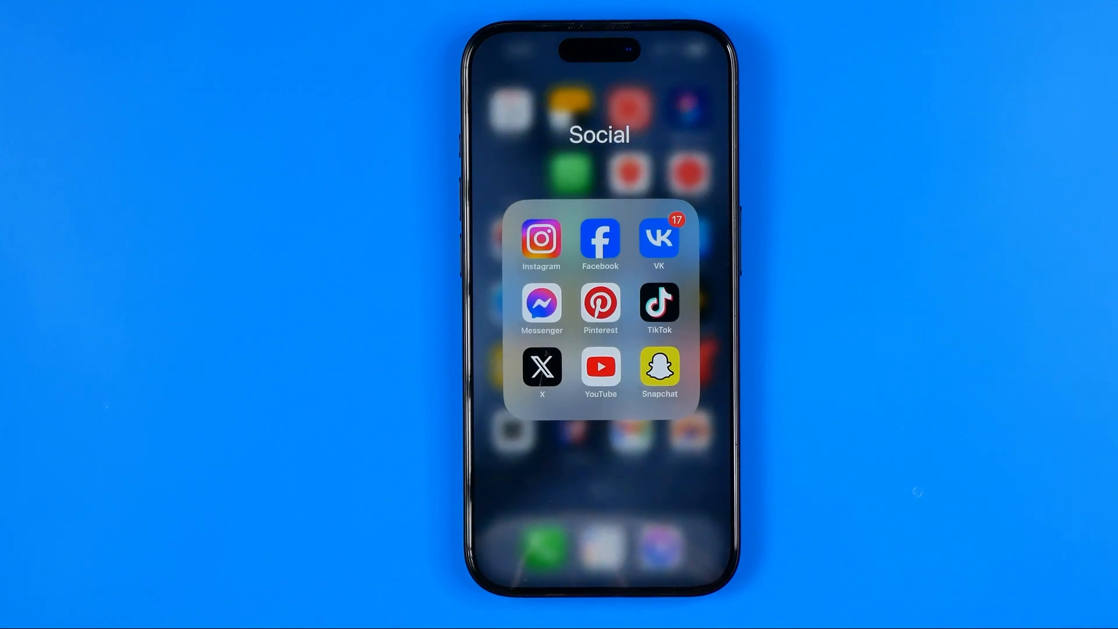
Close the Social folder by tapping outside it.
click(658, 367)
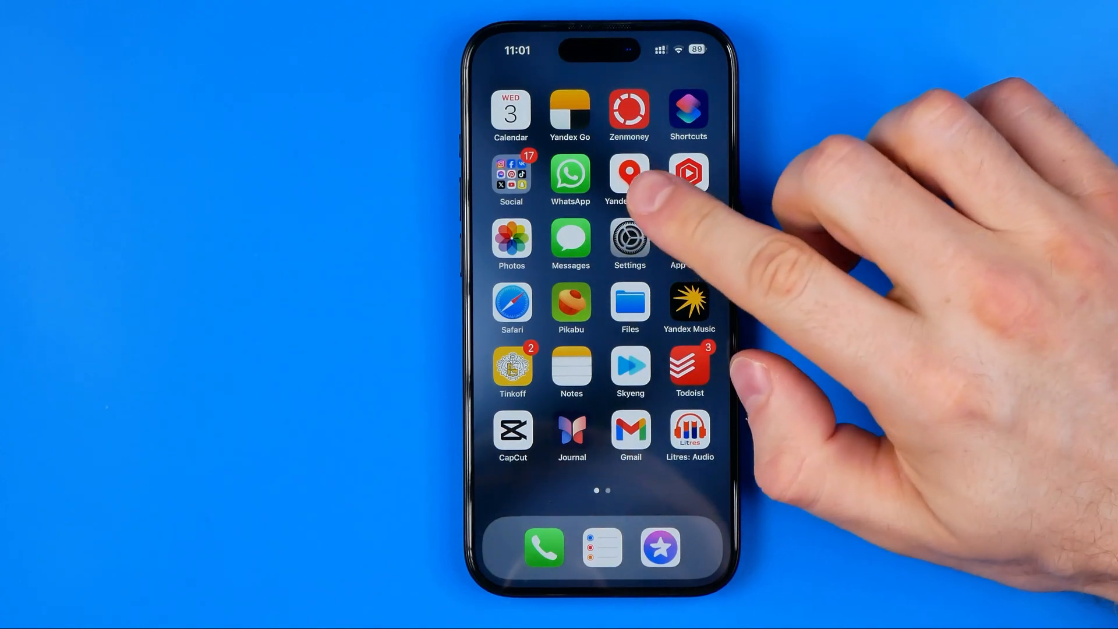
Open Settings and reach Screen Time's Content & Privacy Restrictions page.
click(629, 238)
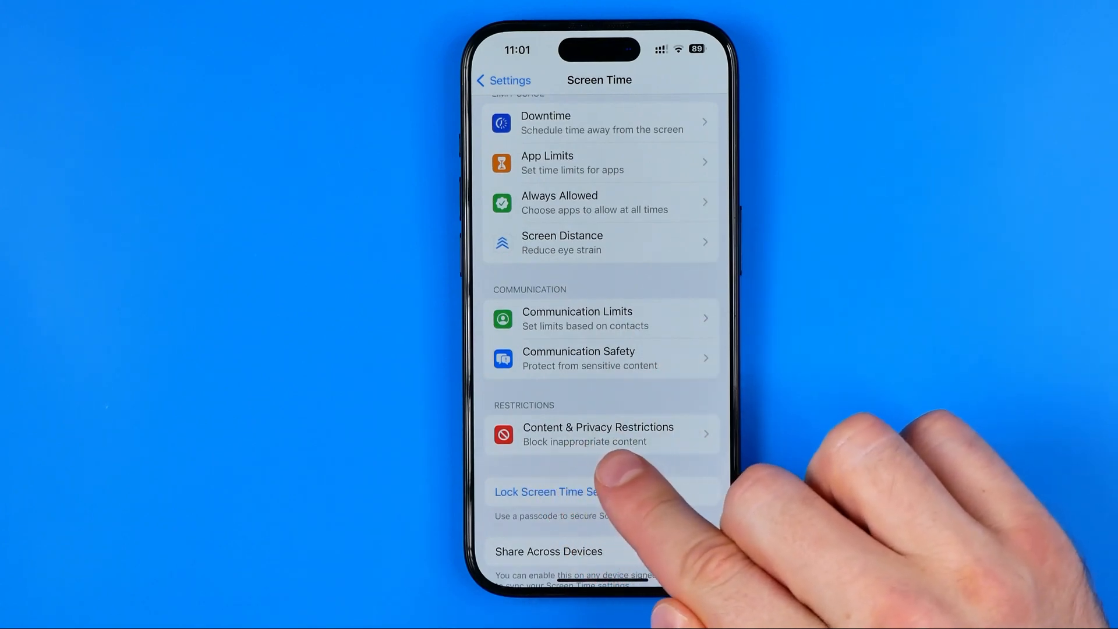
click(598, 432)
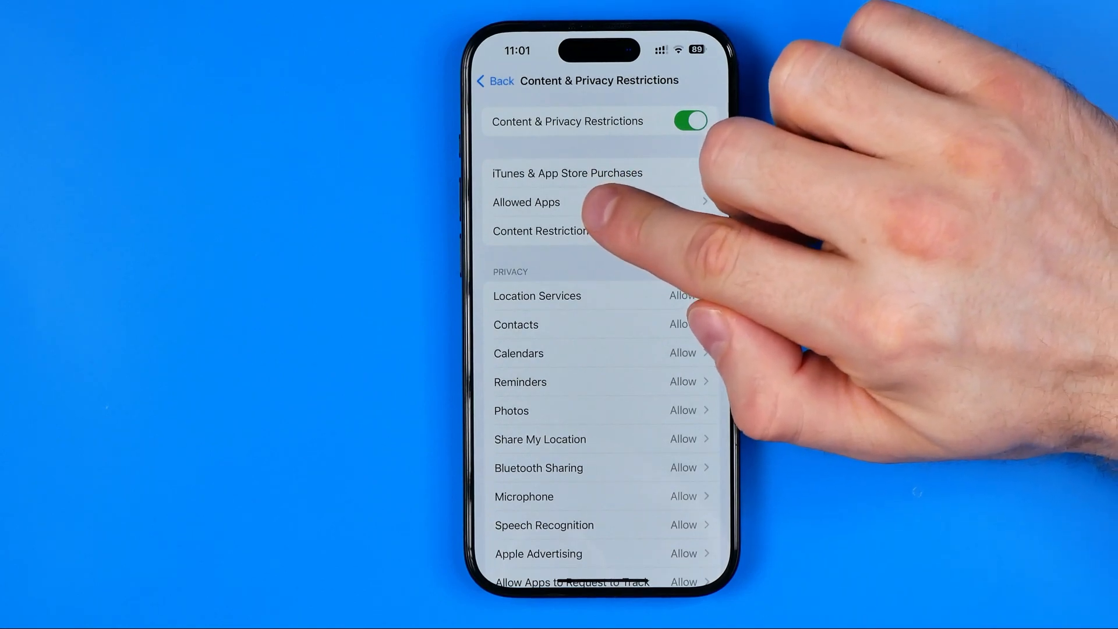
Open Allowed Apps and toggle the Camera app.
click(525, 202)
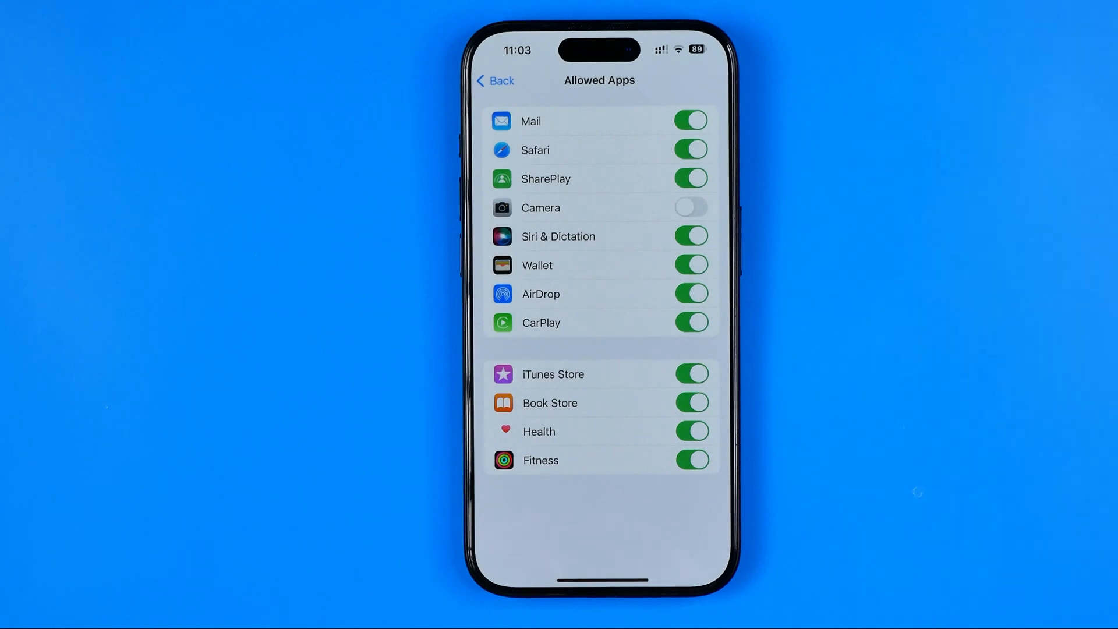
click(689, 208)
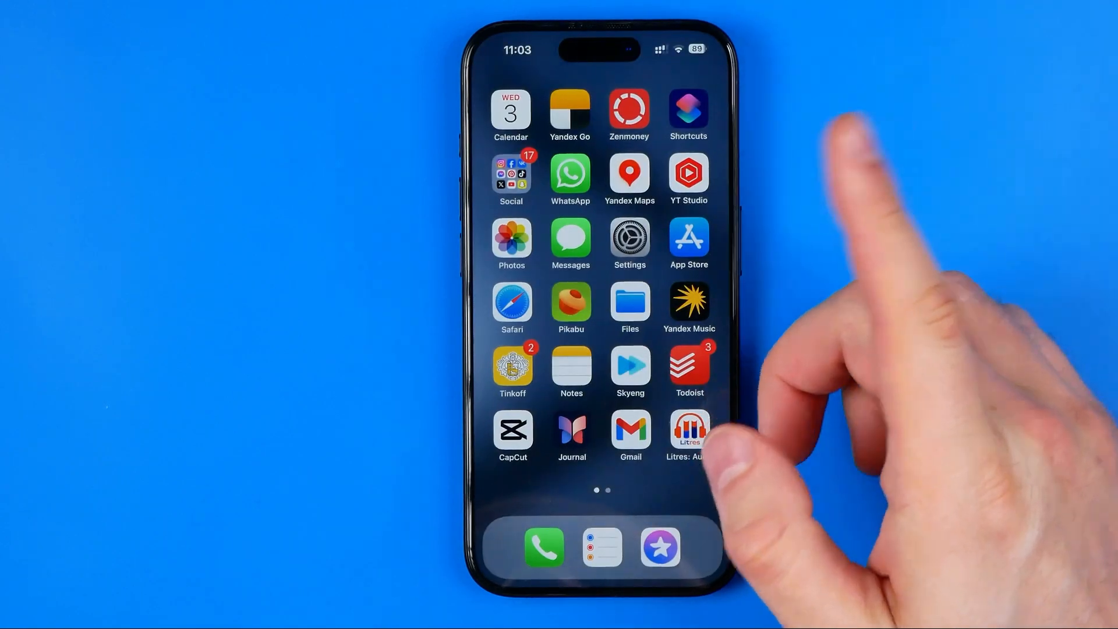
Open the Social folder containing Snapchat.
click(510, 174)
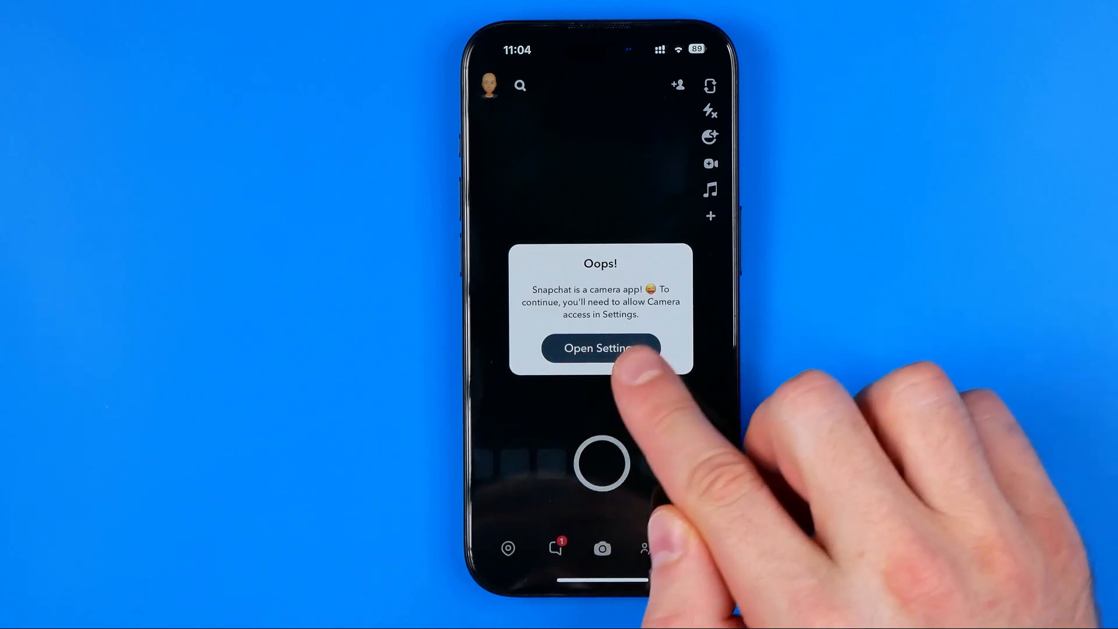
click(600, 348)
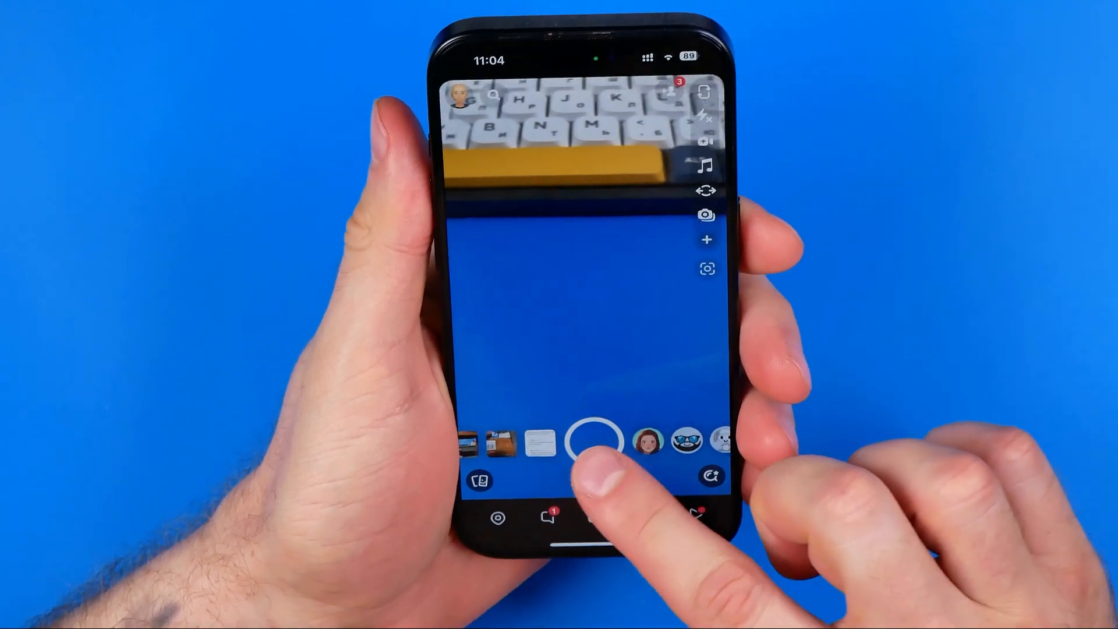
Tap Snapchat's capture button to take a snap of the scene.
click(584, 446)
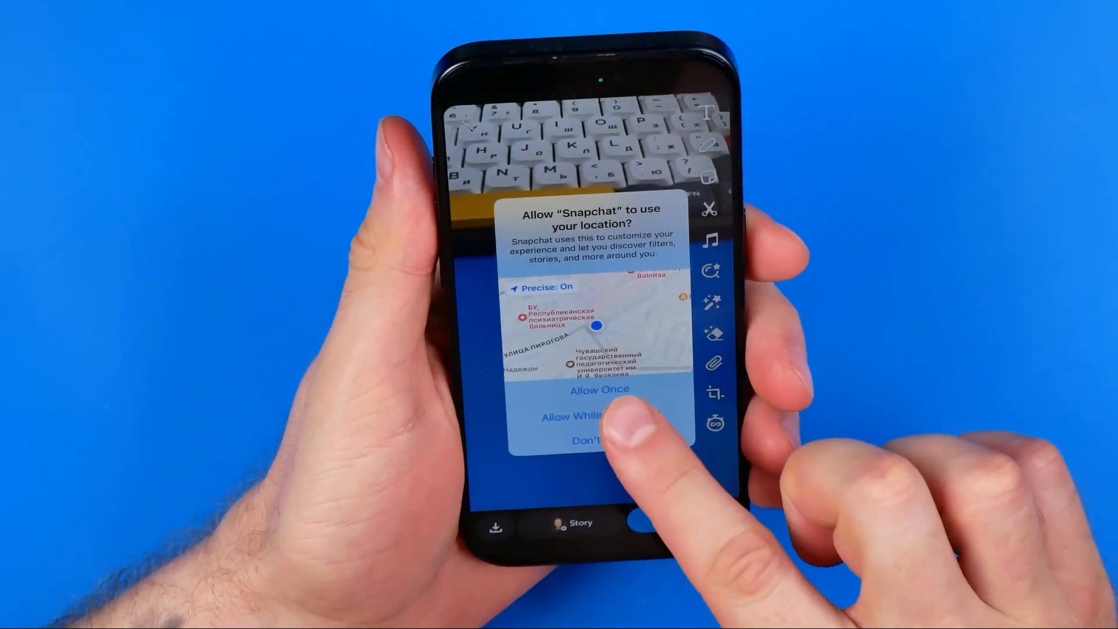